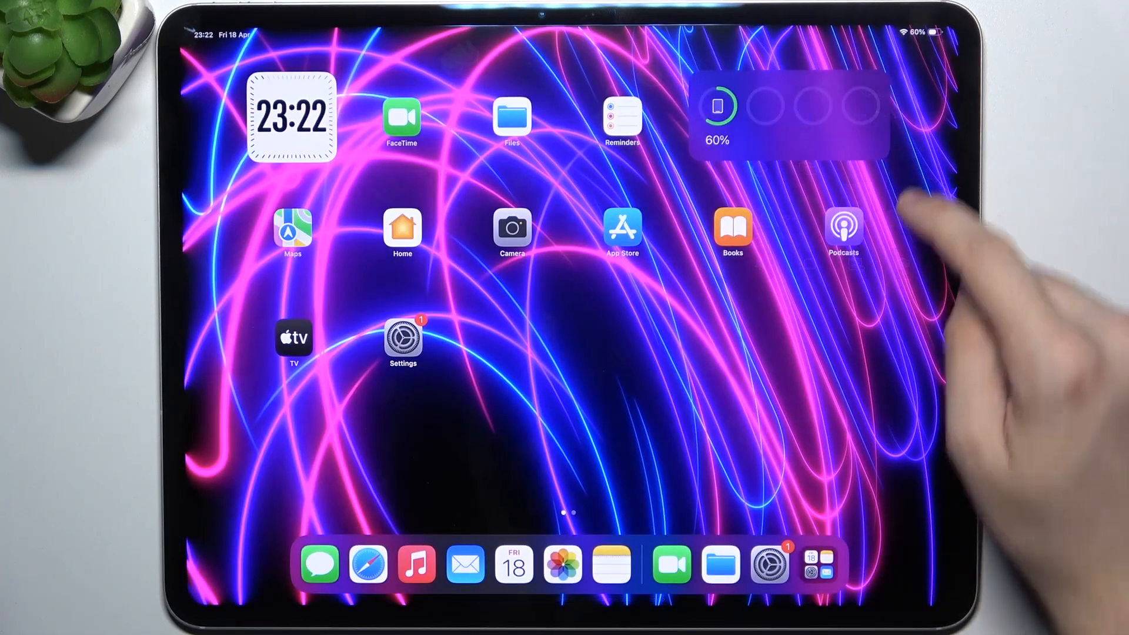
- Launch Settings from the Home Screen to reach the Control Centre customization page
click(402, 339)
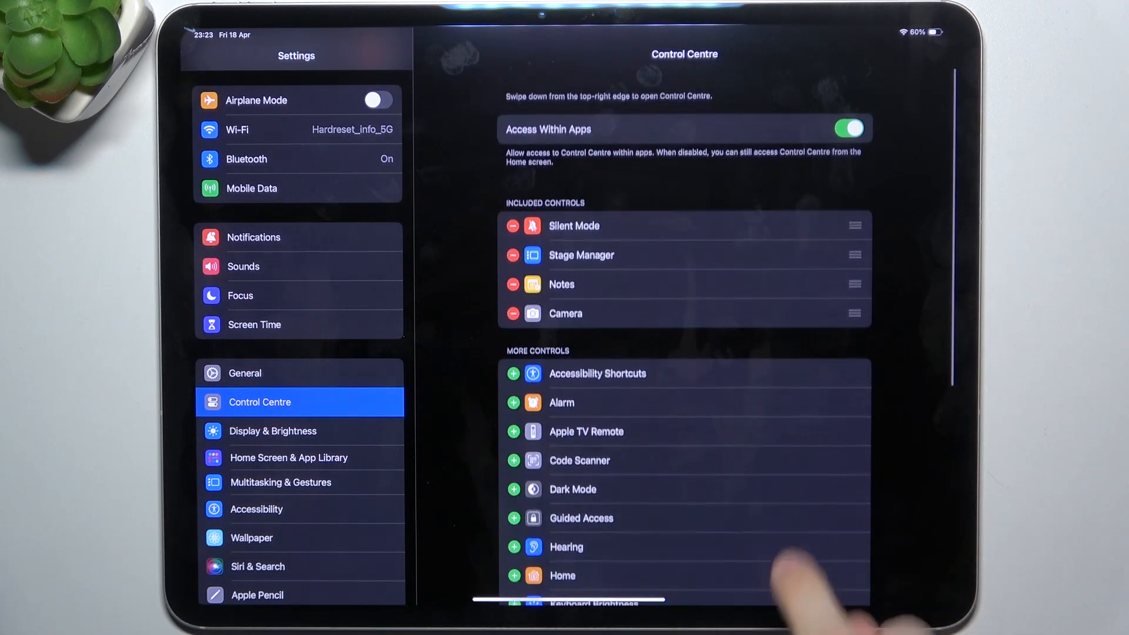
scroll(down, 3)
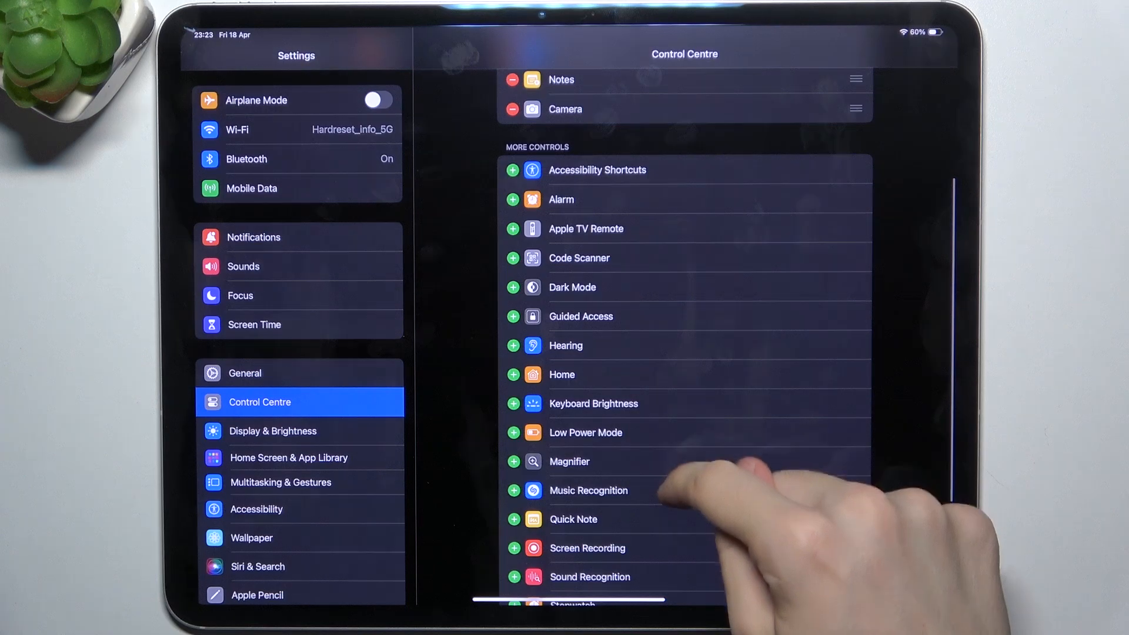
scroll(down, 3)
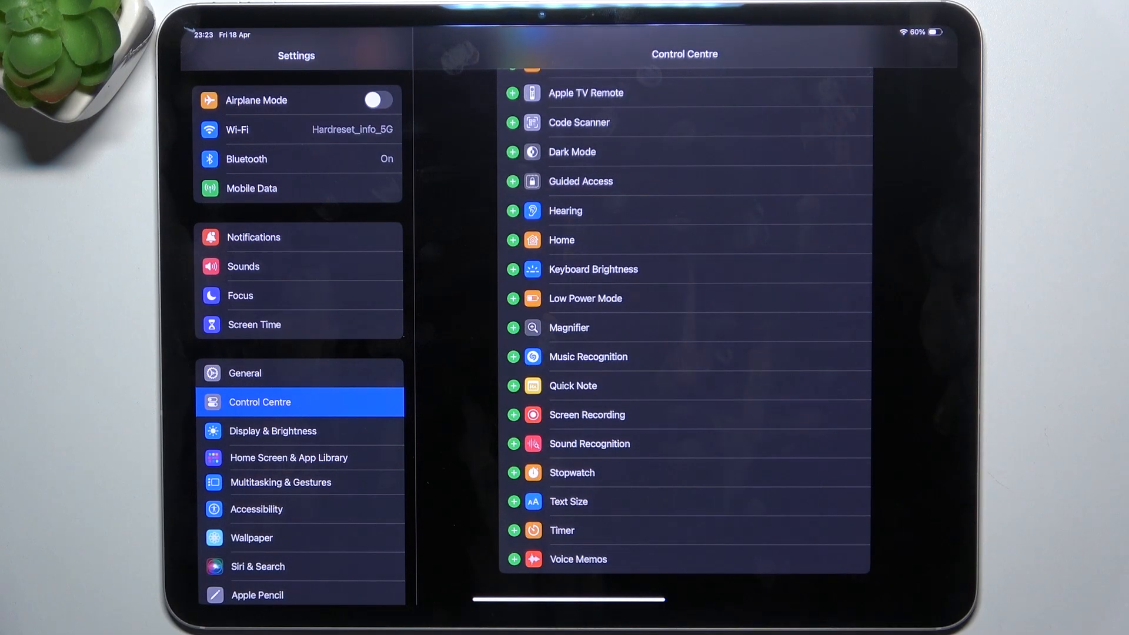
scroll(down, 3)
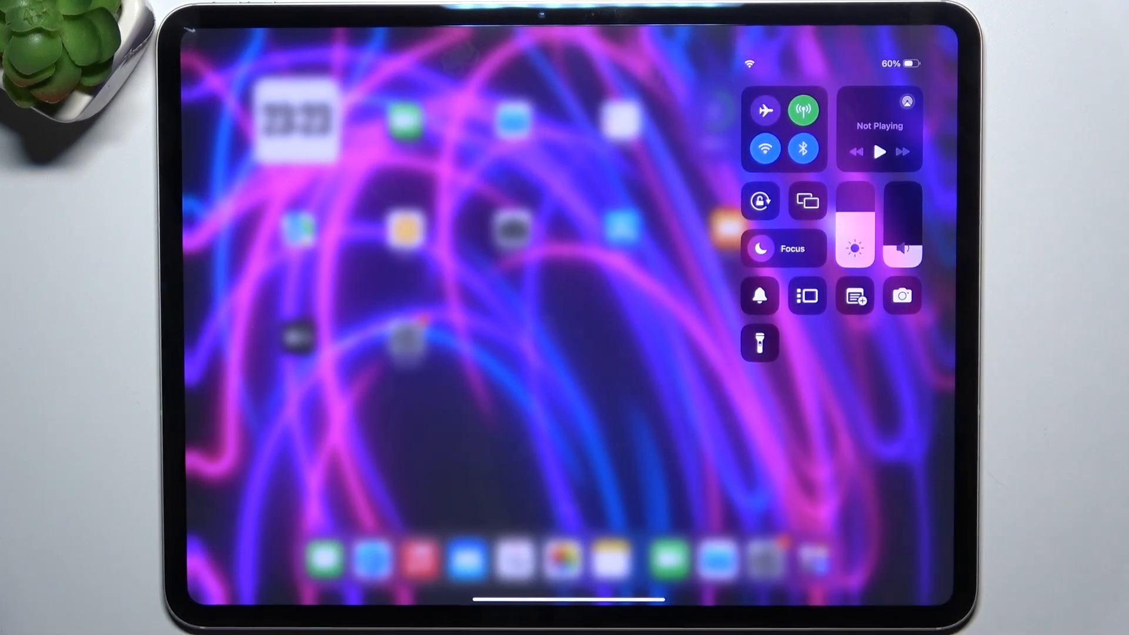
- Switch the torch on from Control Centre, then switch it back off
click(759, 343)
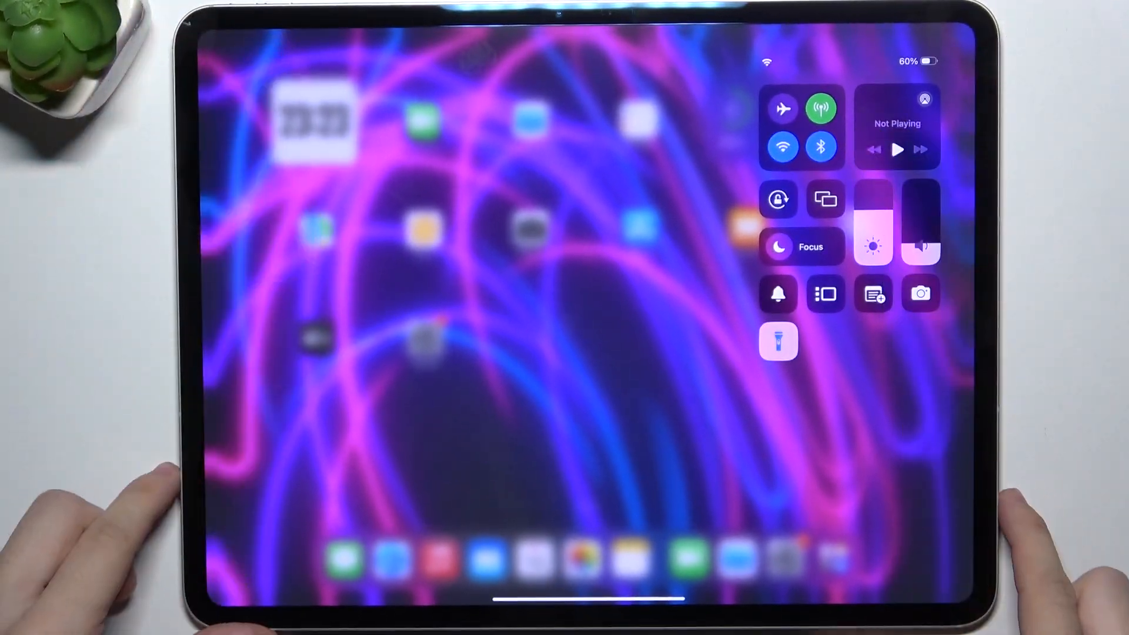
click(776, 342)
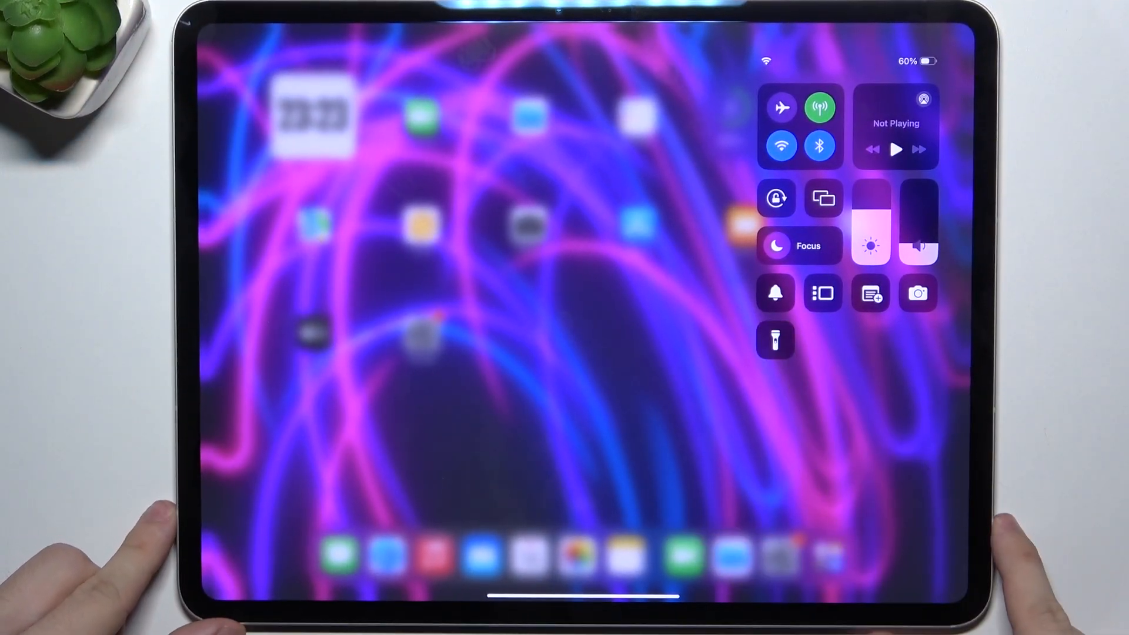